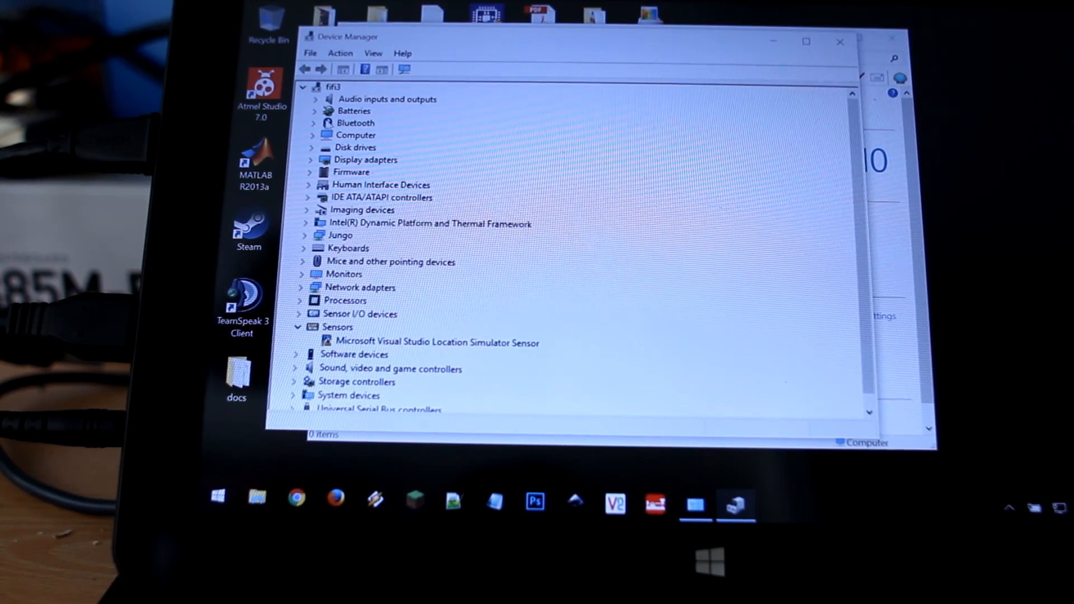
- Expand Bluetooth and select the Generic Bluetooth Radio and Microsoft Bluetooth Enumerator entries
left_click(313, 122)
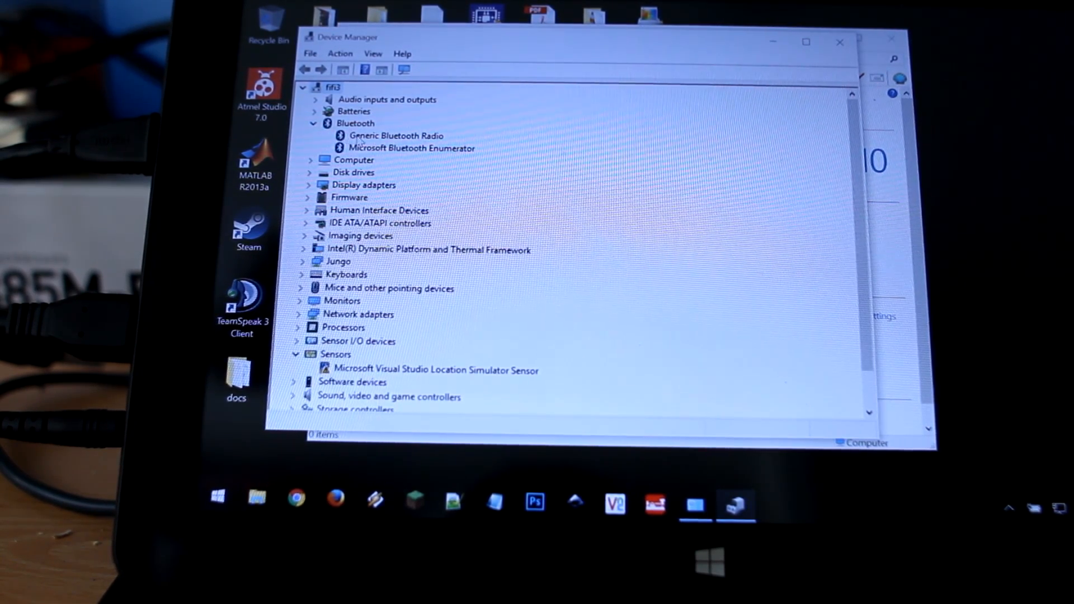
left_click(396, 135)
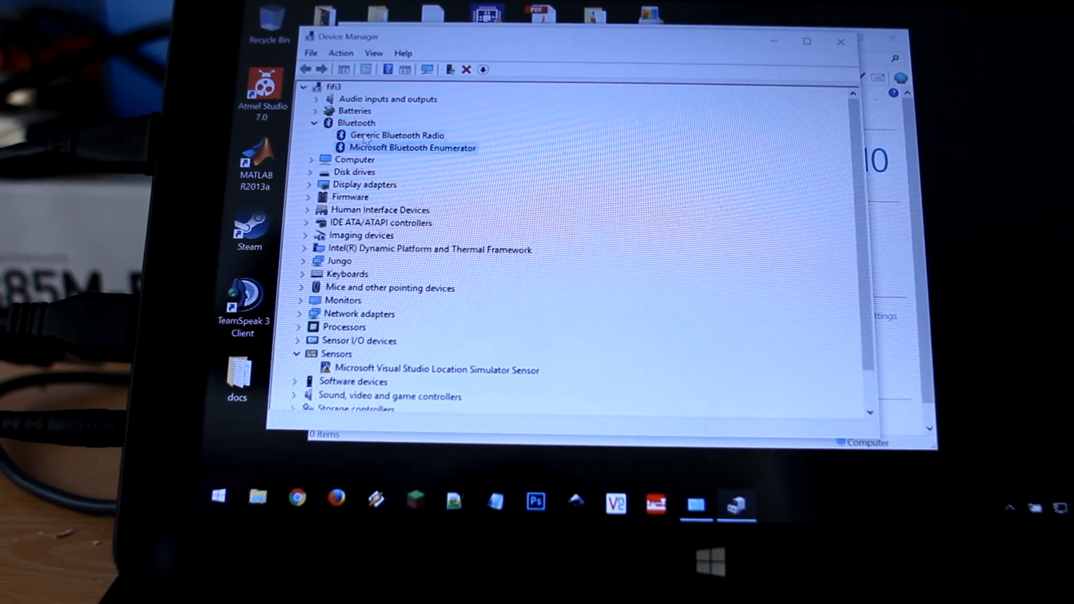
left_click(397, 135)
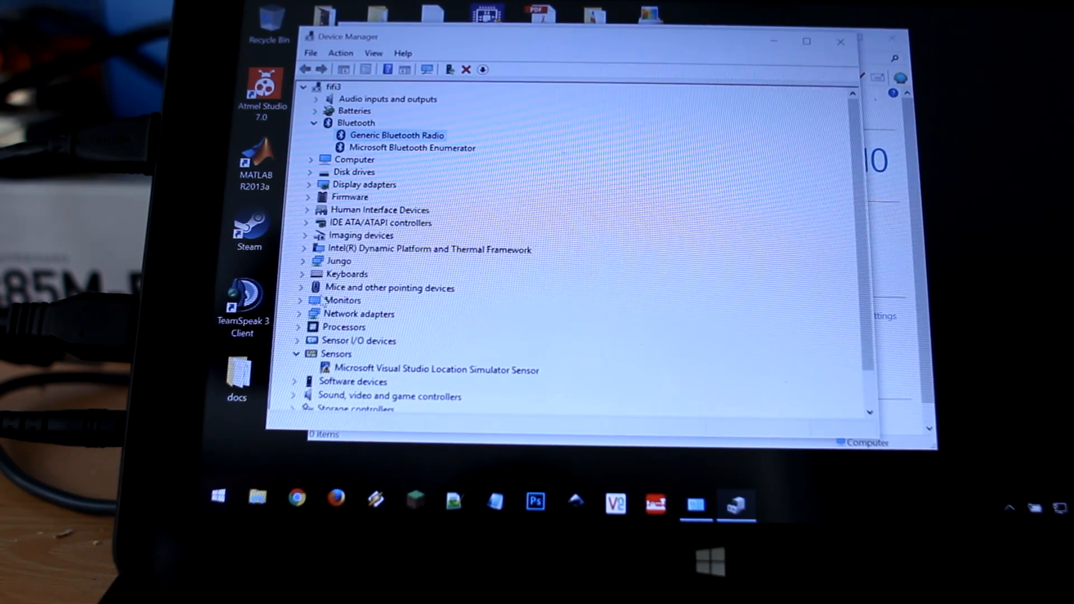
- Expand Network adapters and select the TP-LINK Wireless USB Adapter
left_click(302, 314)
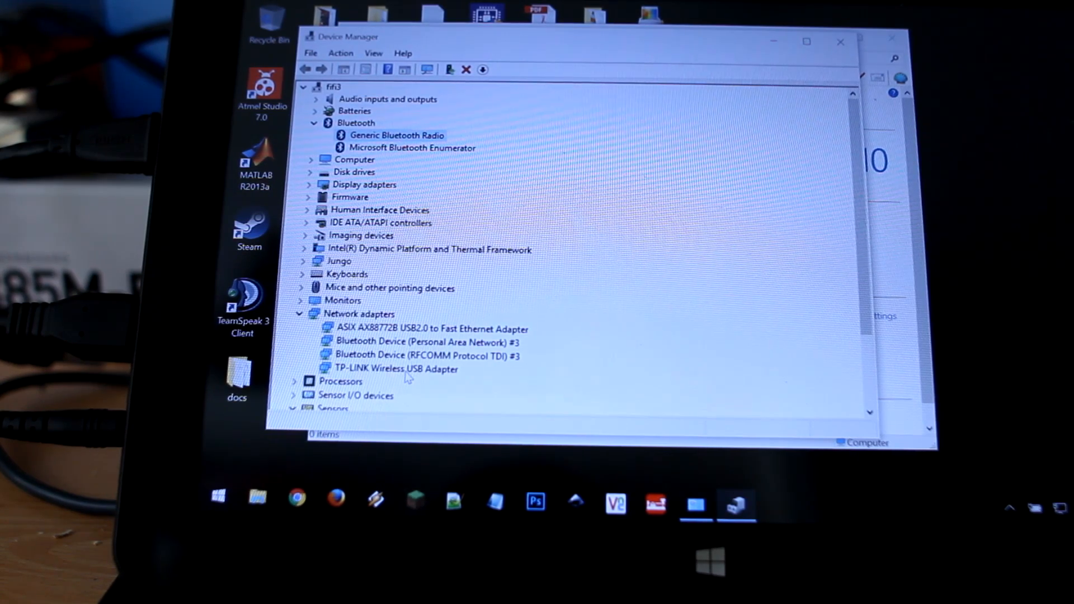
left_click(394, 369)
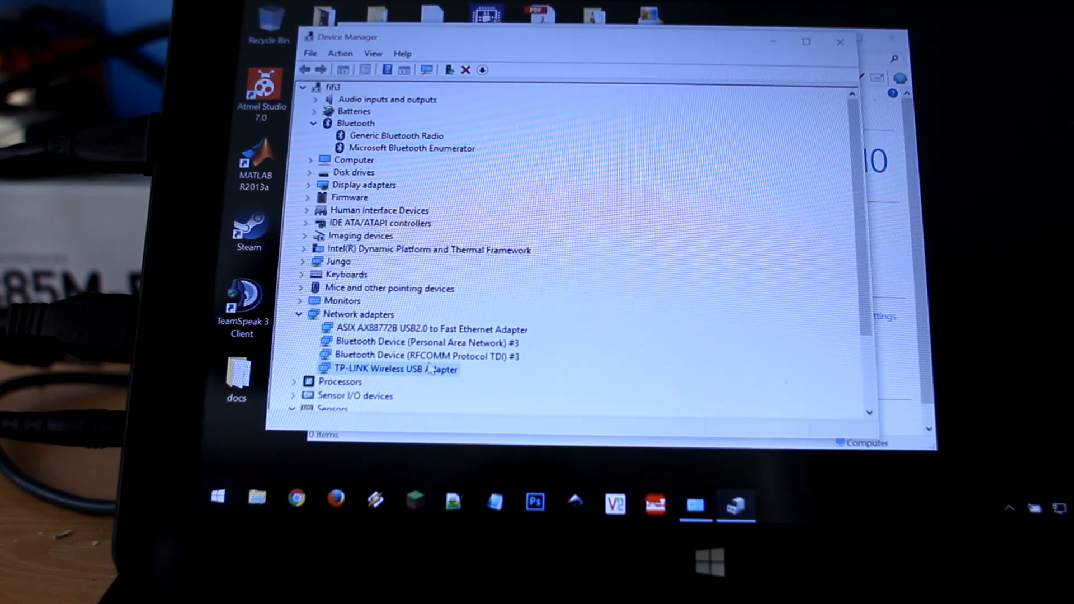